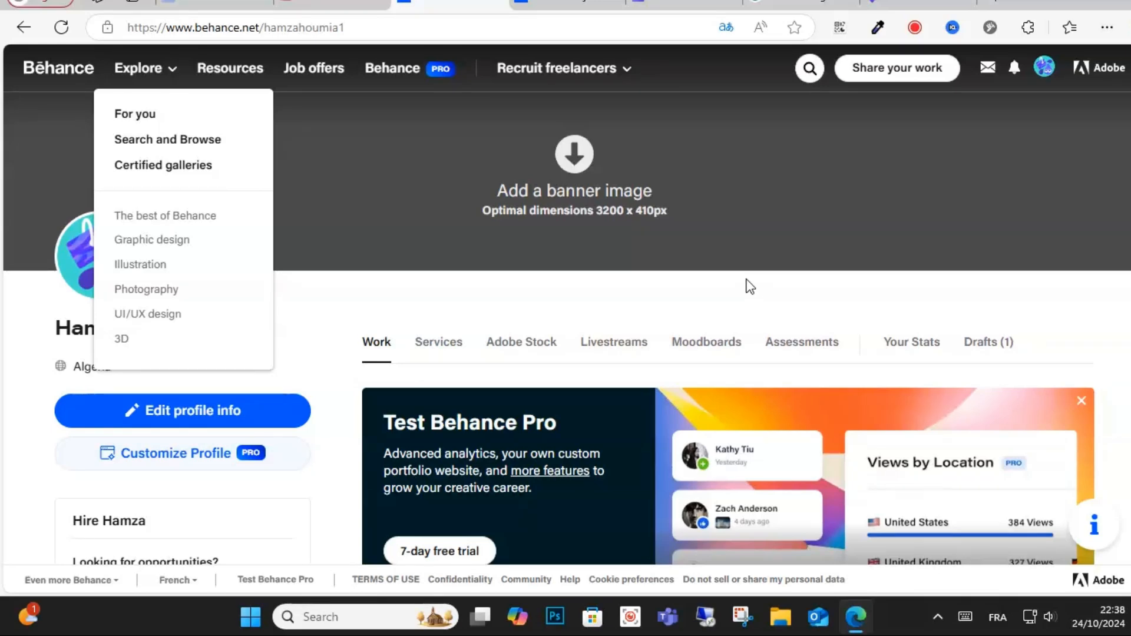
pyautogui.moveTo(664, 18)
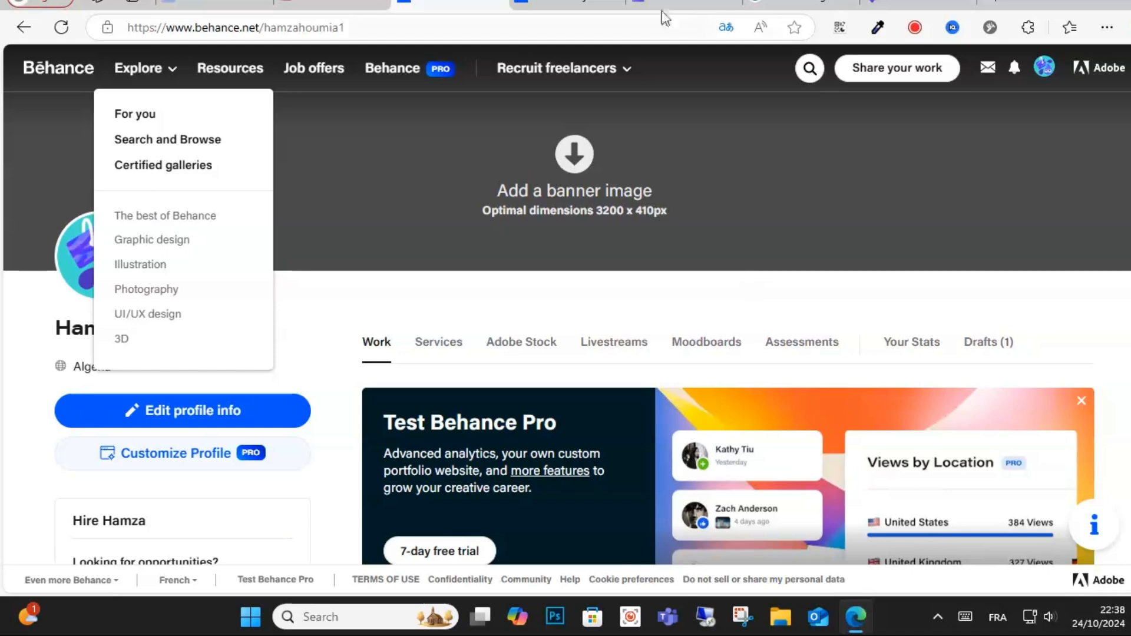
# Browse the Hire and account menus, then start a new Behance project.
pyautogui.click(556, 68)
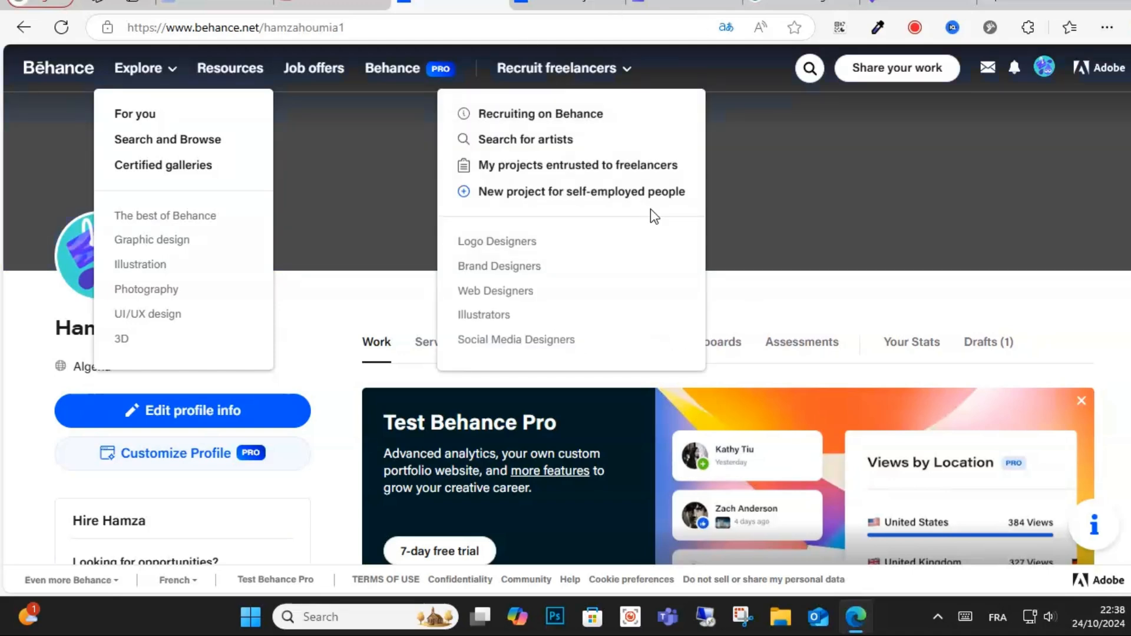
pyautogui.click(1045, 68)
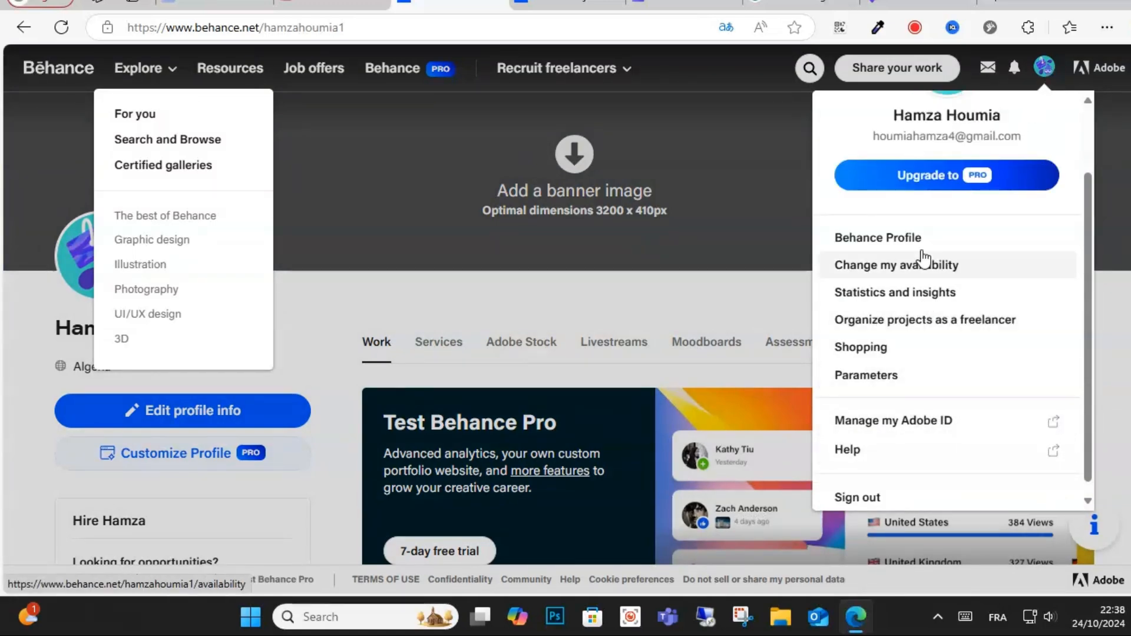
pyautogui.moveTo(877, 238)
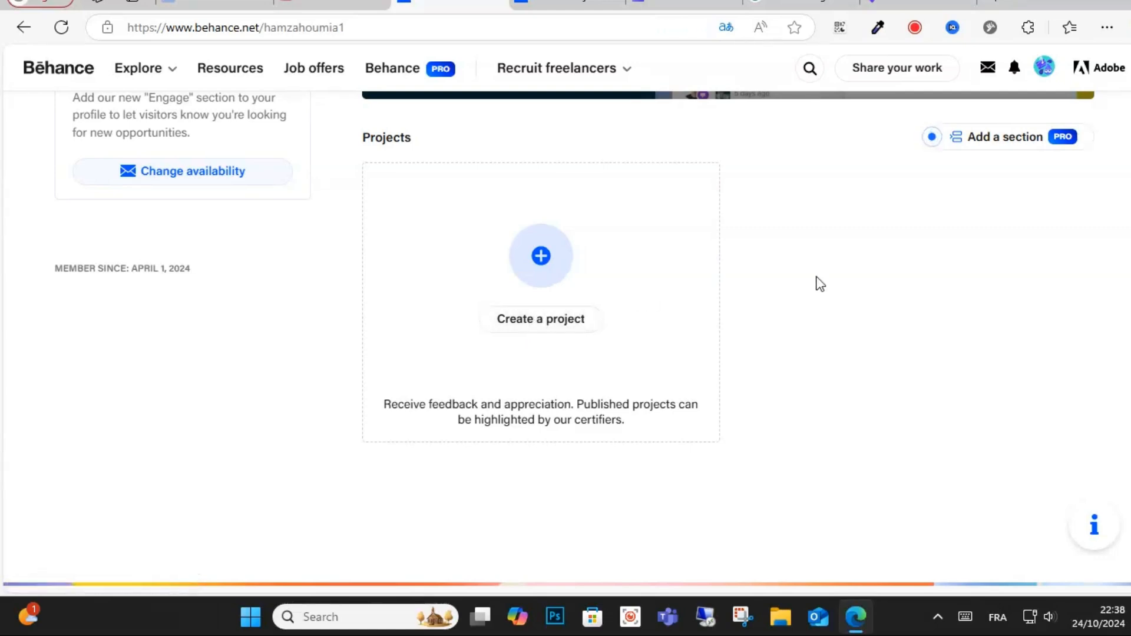
pyautogui.moveTo(540, 282)
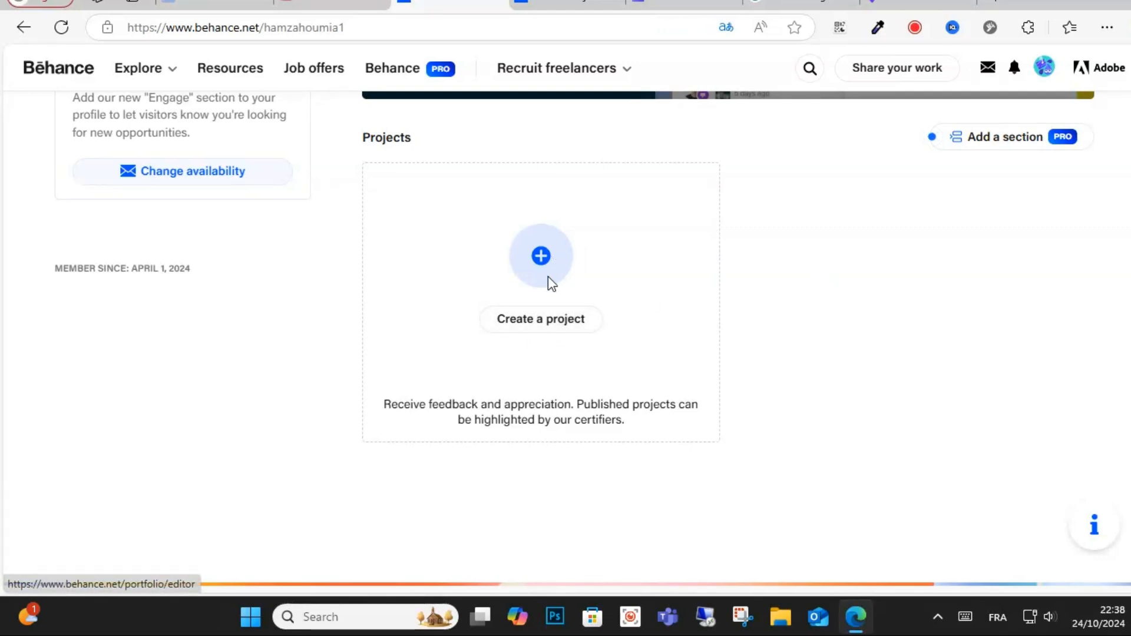
pyautogui.click(541, 255)
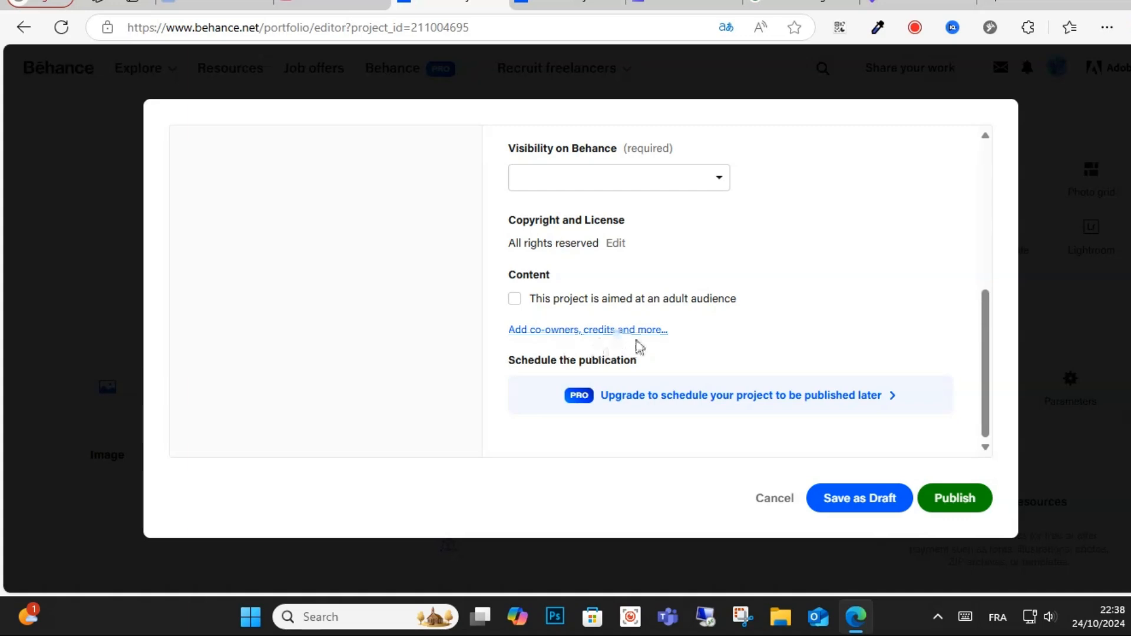
# Open 'Add co-owners, credits and more…' and select the Owners field.
pyautogui.click(587, 330)
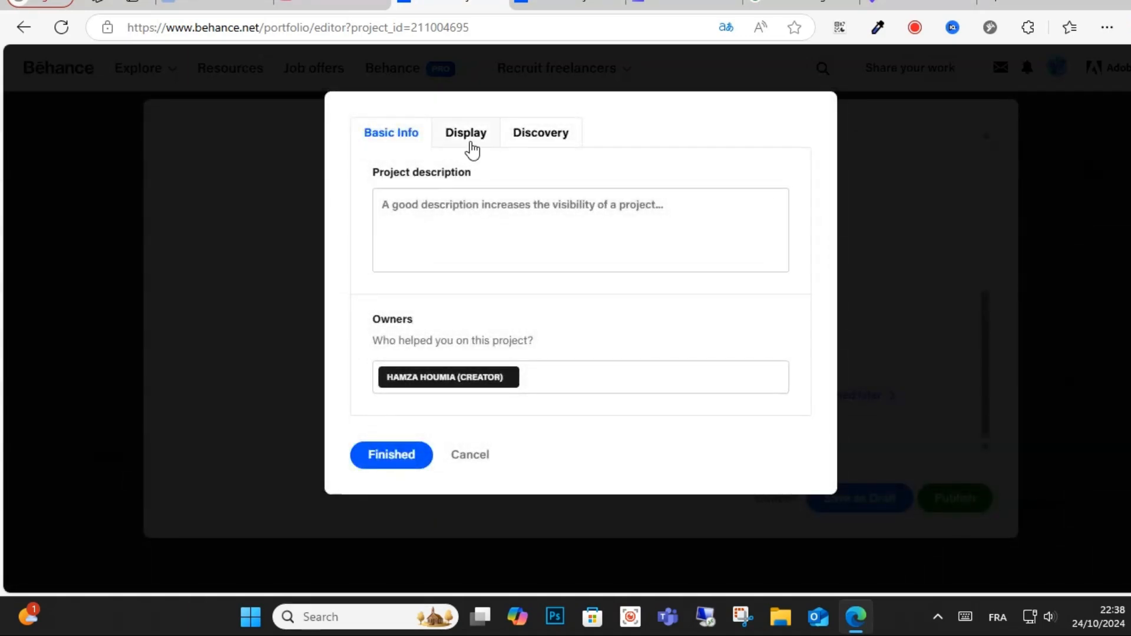
pyautogui.click(650, 377)
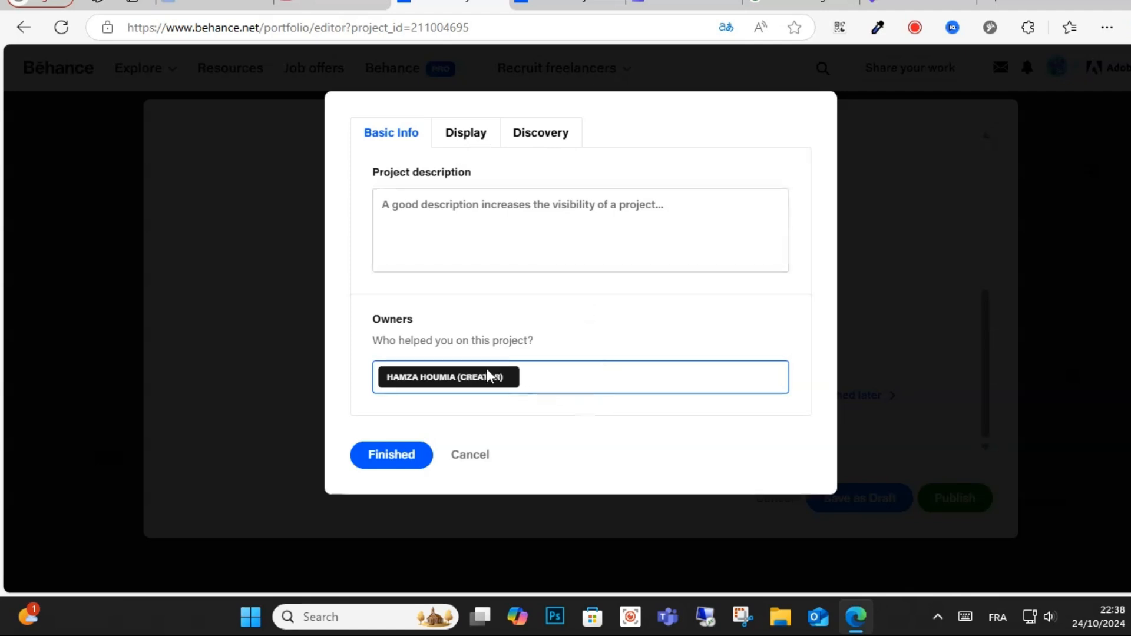
pyautogui.moveTo(498, 182)
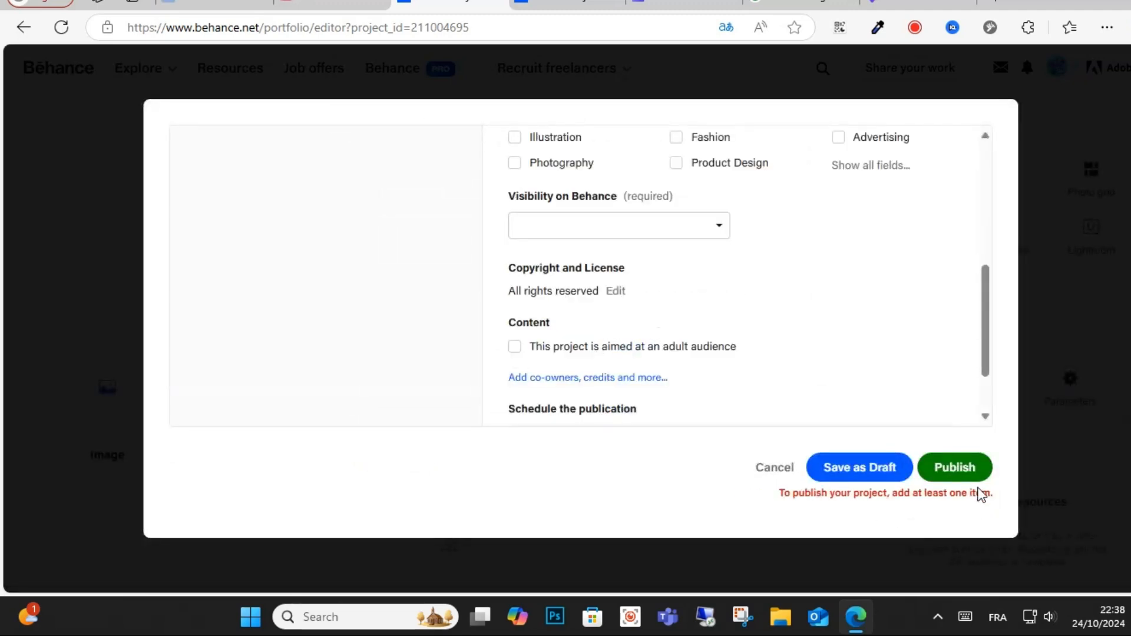
pyautogui.moveTo(878, 480)
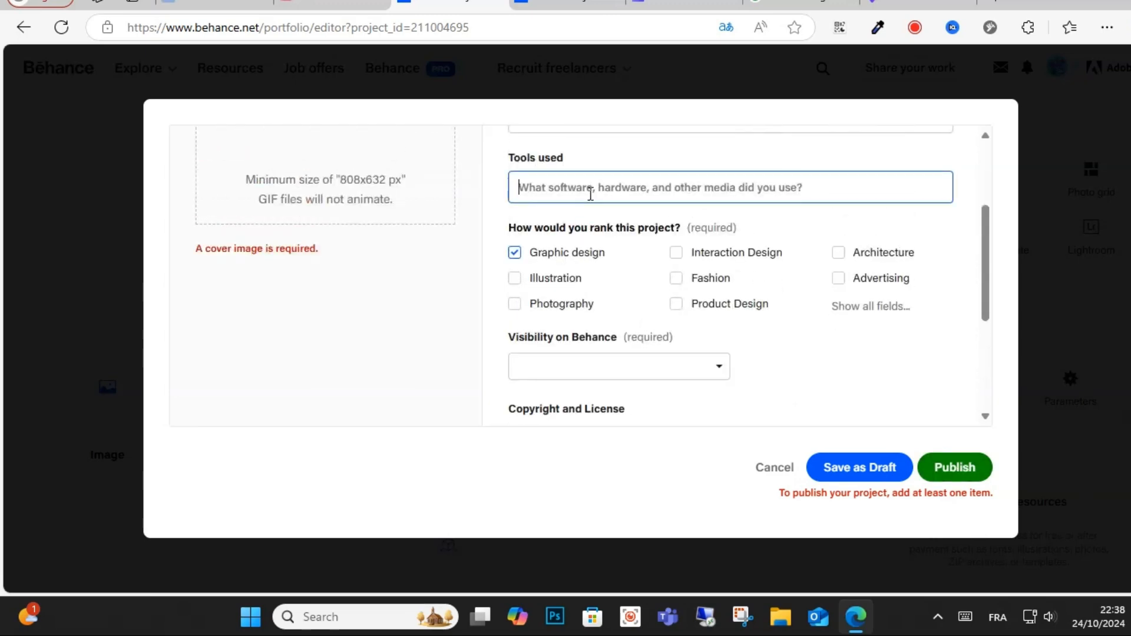
# Select the 'Tools used' field and review the blocked publish settings.
pyautogui.click(838, 251)
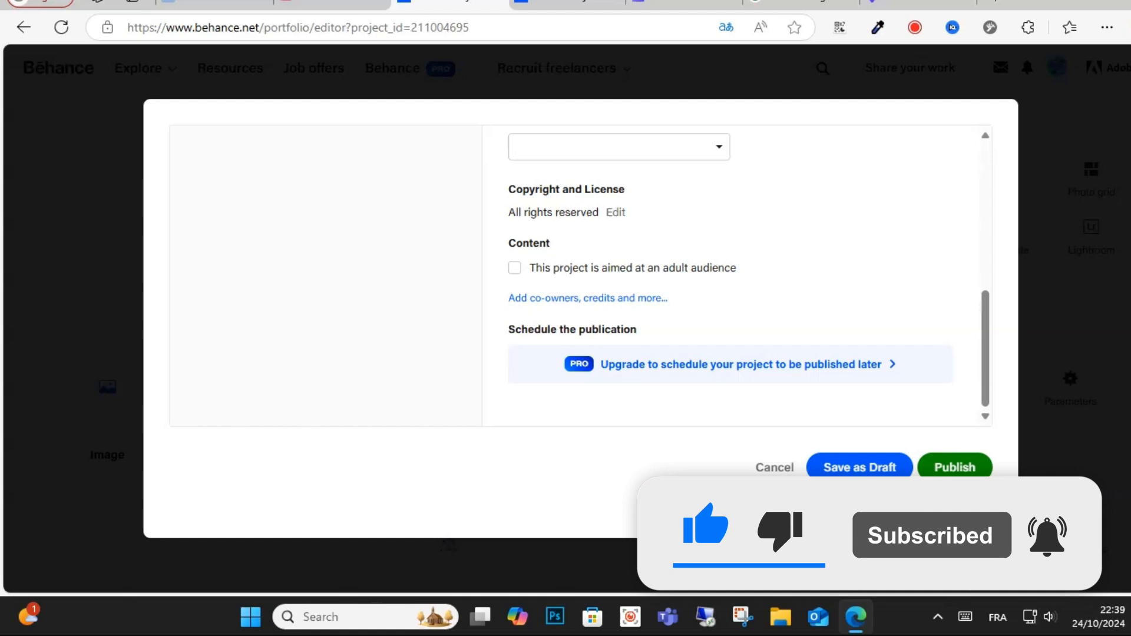
pyautogui.click(954, 467)
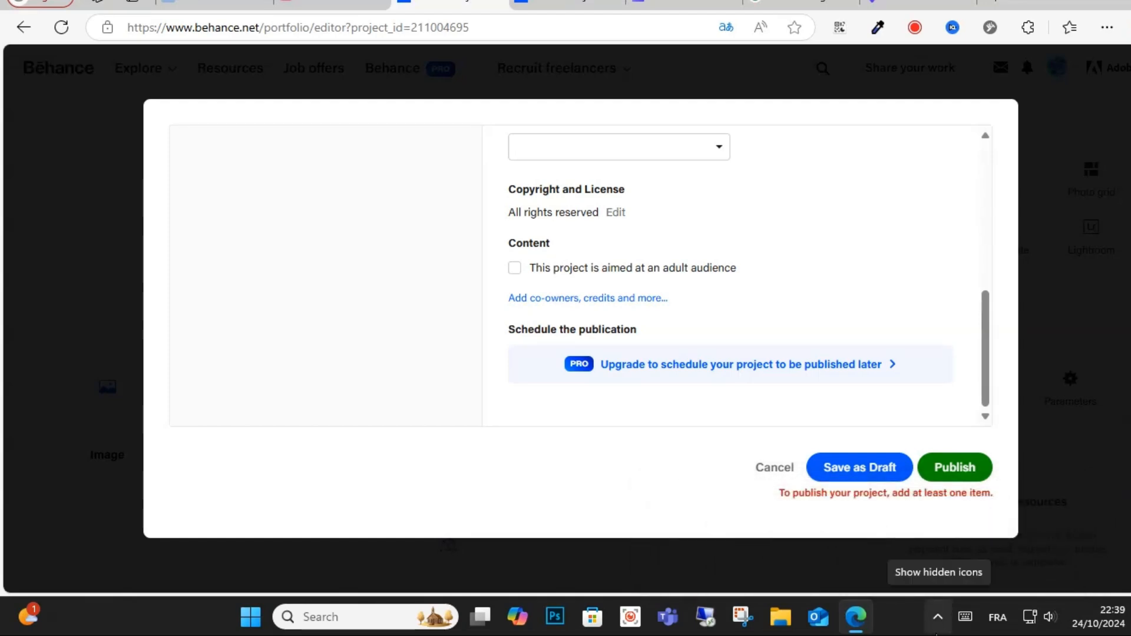